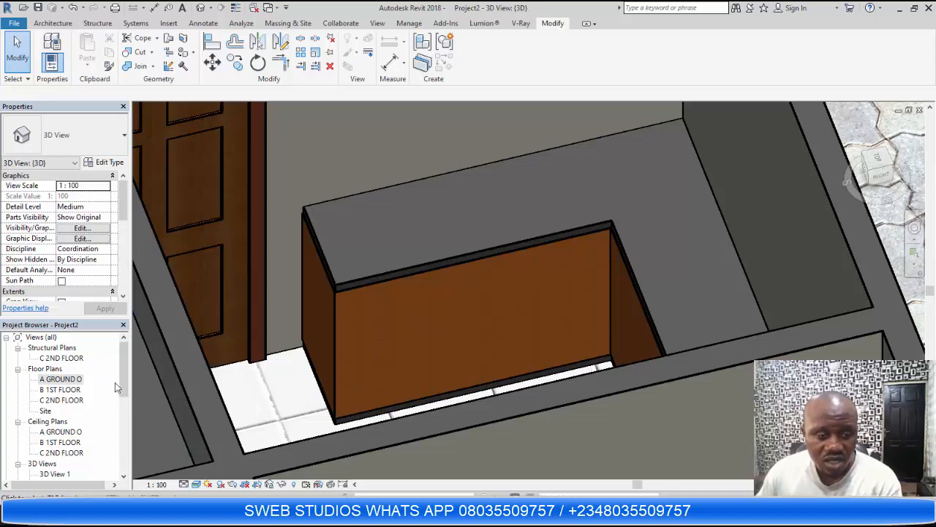
# - Open the ground floor plan view from the Project Browser's Floor Plans list
pyautogui.click(58, 379)
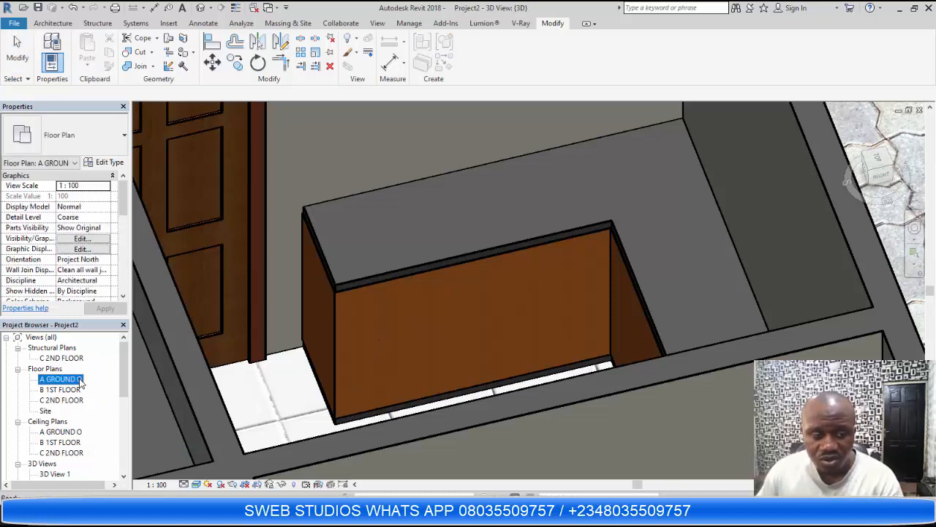
pyautogui.doubleClick(61, 379)
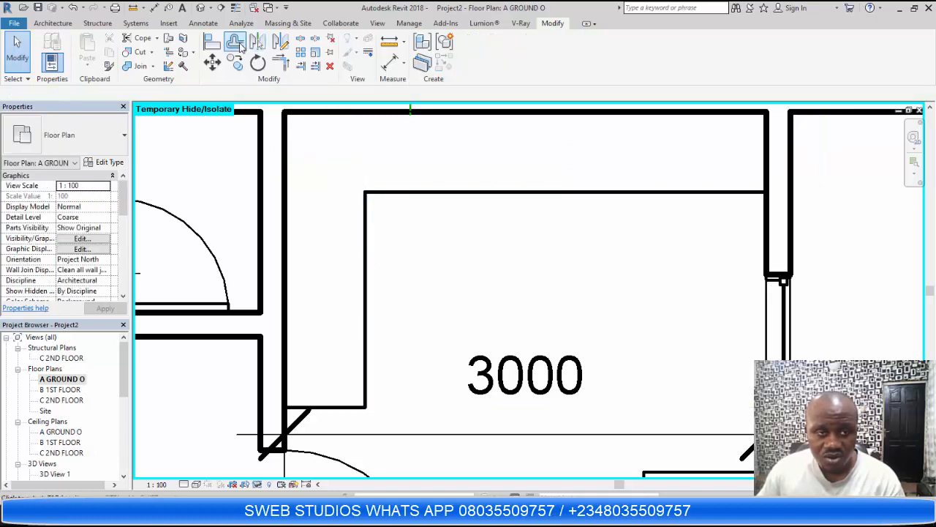
# - Switch from the ground floor plan back to the {3D} view tab
pyautogui.click(237, 45)
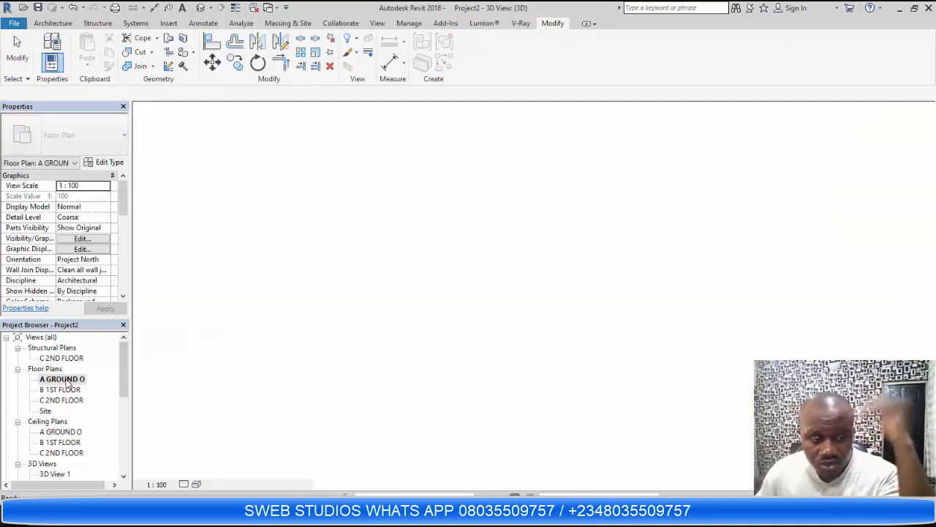
# - Reopen the ground floor plan and split the cabinet front wall at a first point
pyautogui.doubleClick(59, 379)
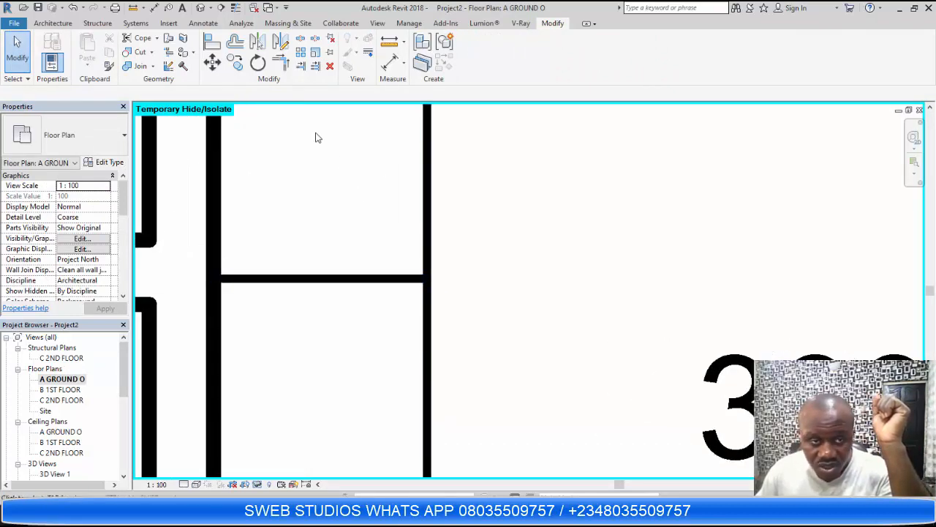
pyautogui.moveTo(302, 41)
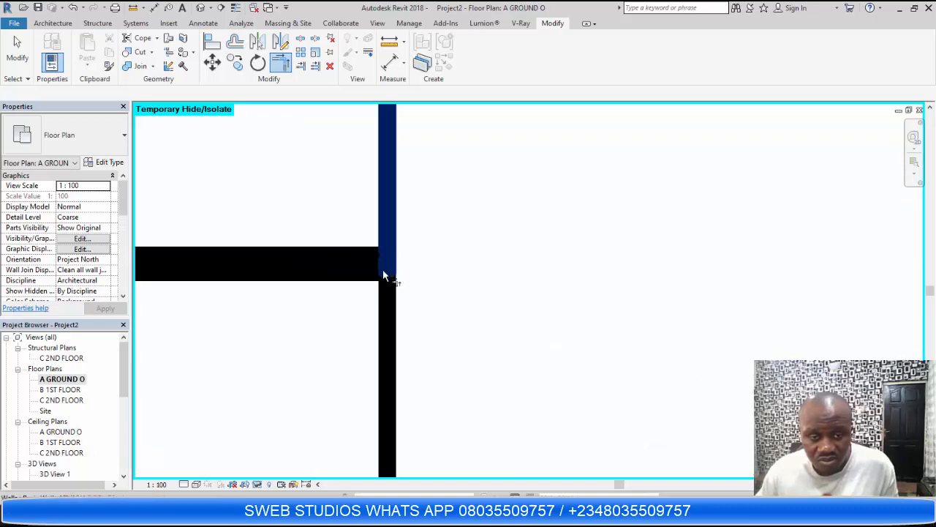
pyautogui.click(256, 271)
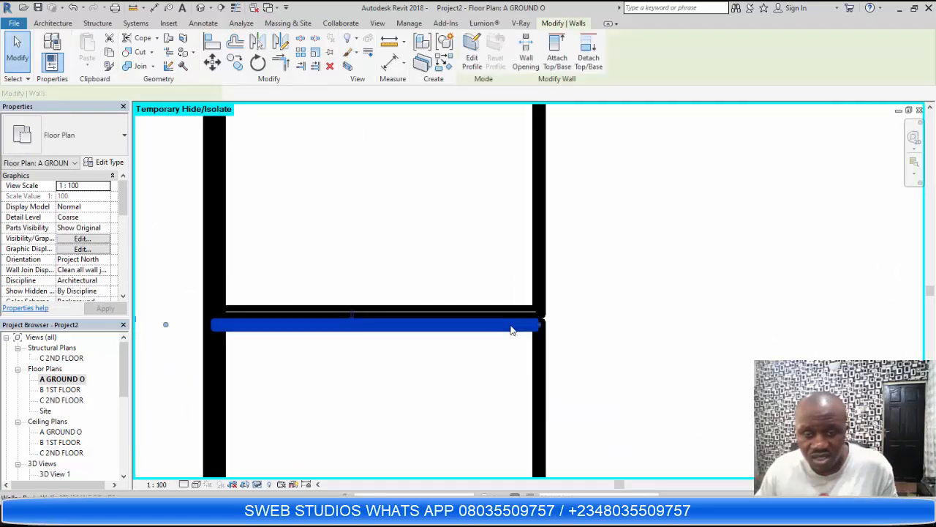
# - Split the cabinet front at a second point, giving three door panels
pyautogui.click(512, 326)
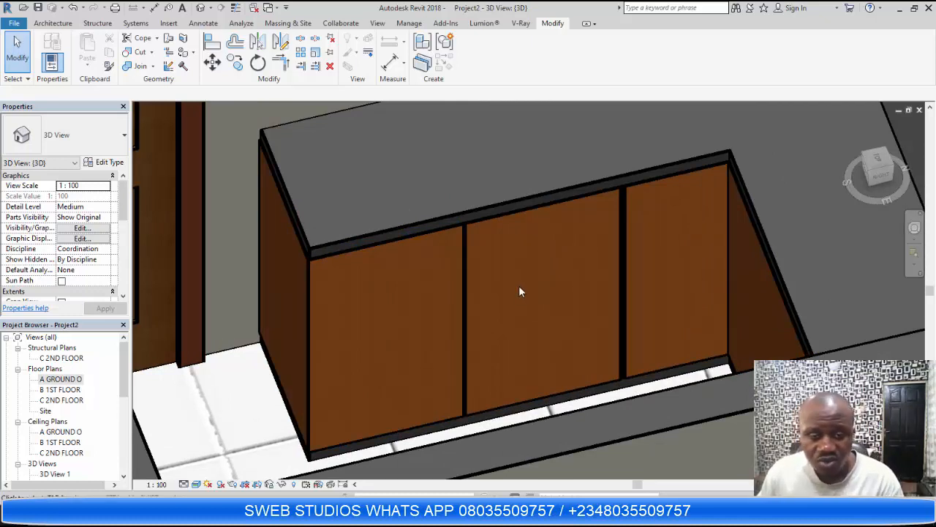
pyautogui.moveTo(435, 331)
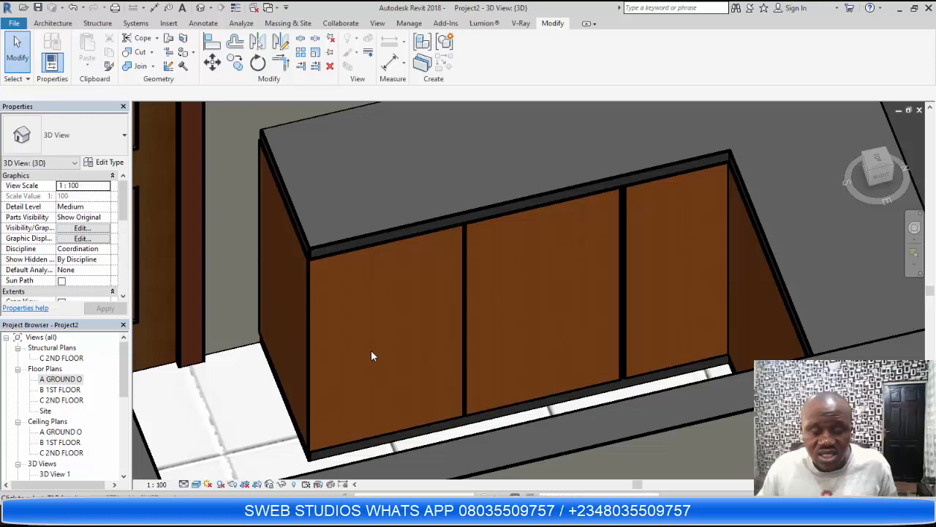
pyautogui.moveTo(428, 354)
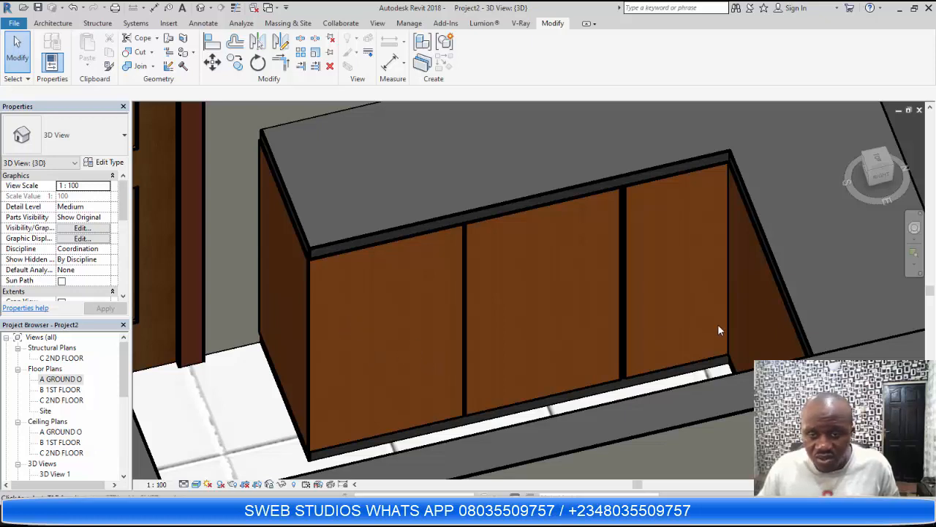
pyautogui.moveTo(675, 271)
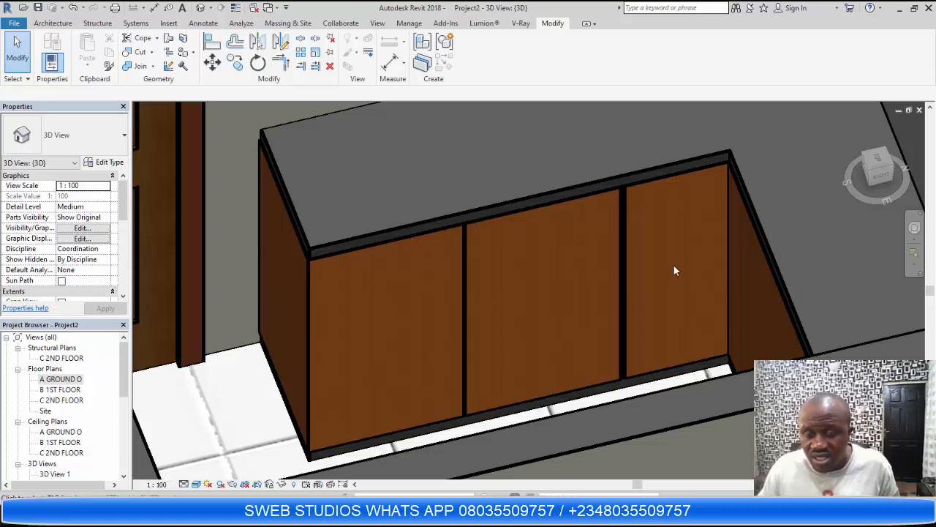
pyautogui.moveTo(676, 263)
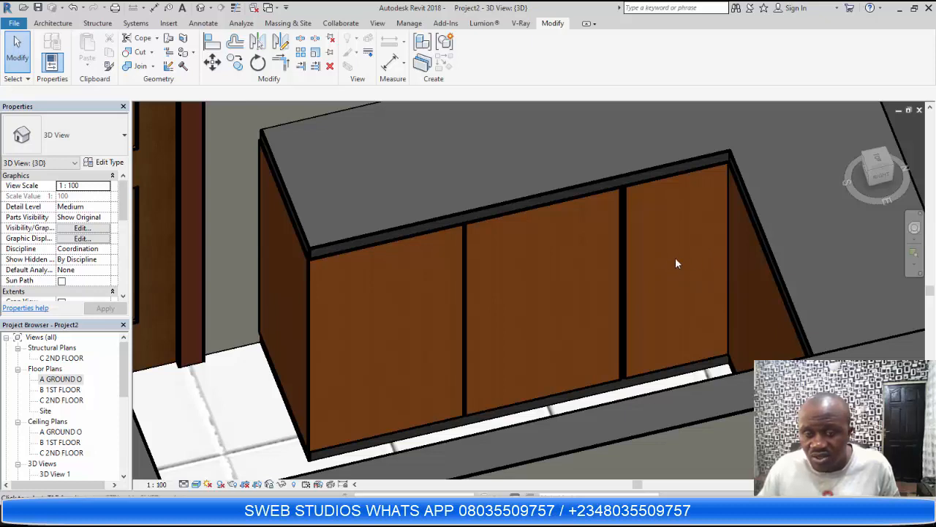
pyautogui.moveTo(665, 268)
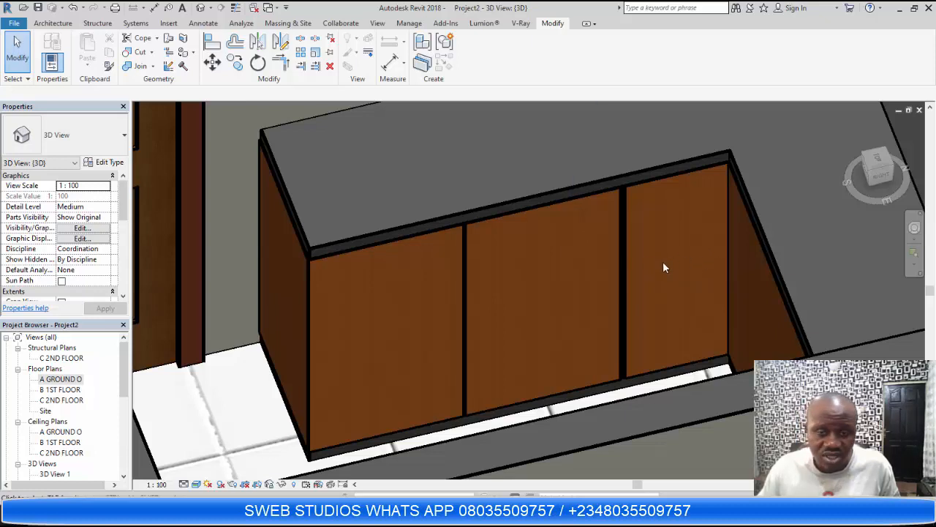
# - Select the rightmost cabinet door panel wall in the 3D view
pyautogui.click(666, 267)
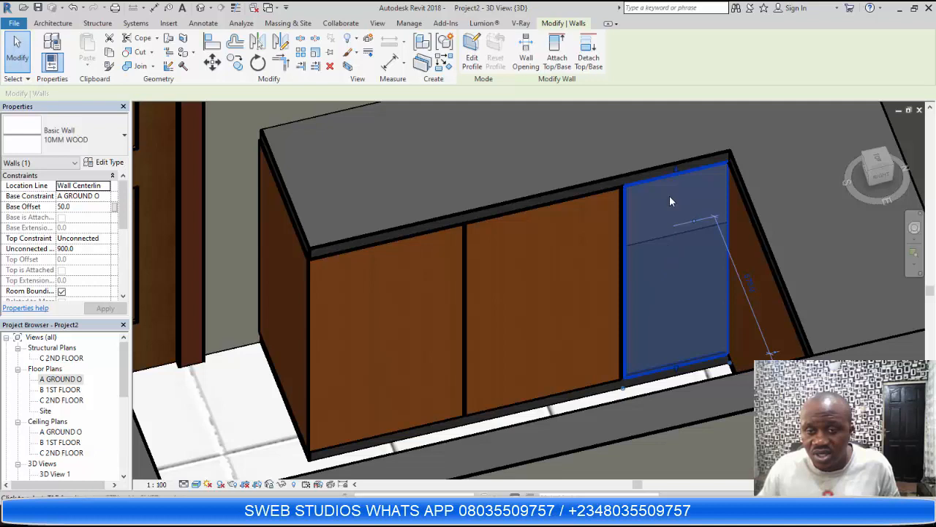
pyautogui.moveTo(472, 51)
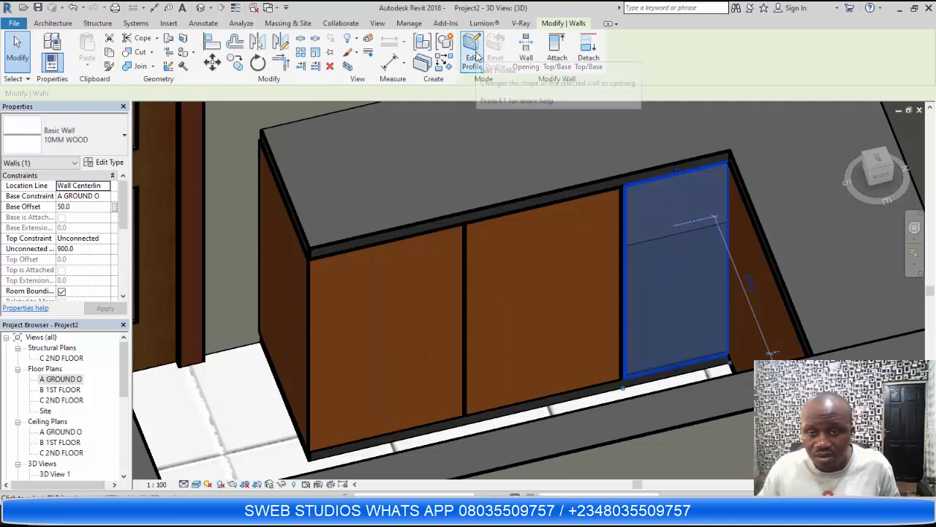
# - Edit the right-hand panel's profile, lowering it to 575 below an open compartment
pyautogui.click(473, 50)
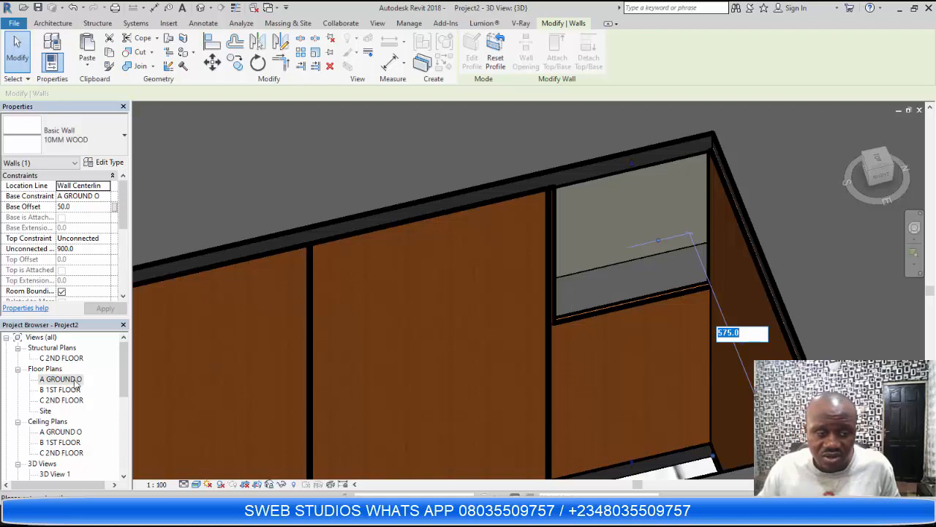
pyautogui.doubleClick(60, 379)
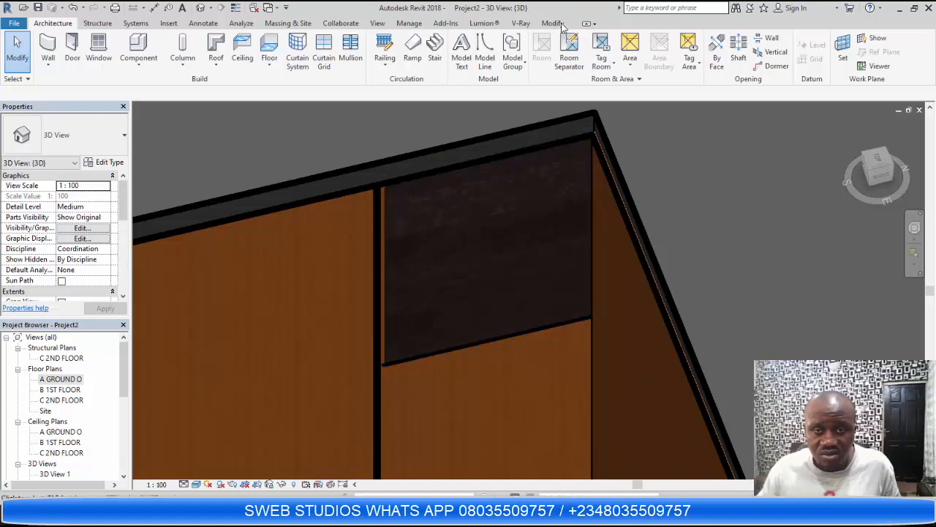
# - Activate the Modify Paint tool with the Material Browser listing project materials
pyautogui.click(552, 23)
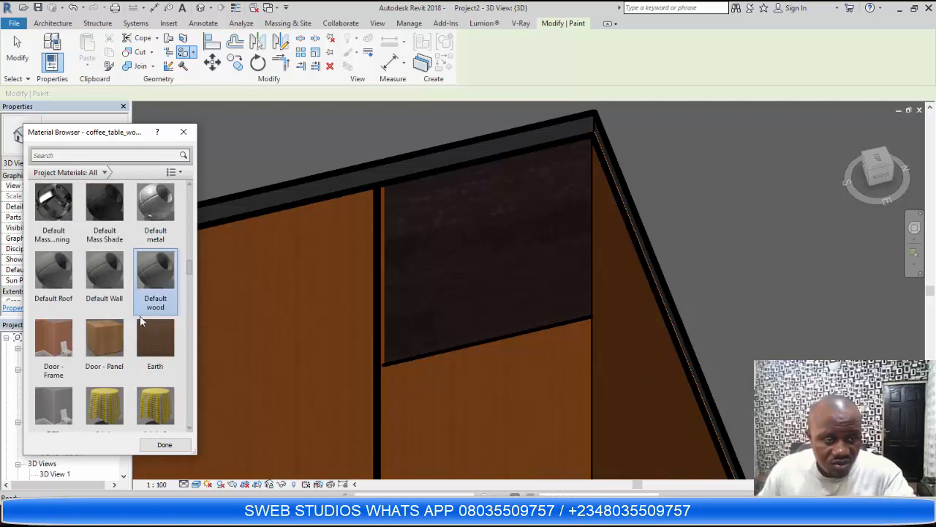
pyautogui.moveTo(104, 274)
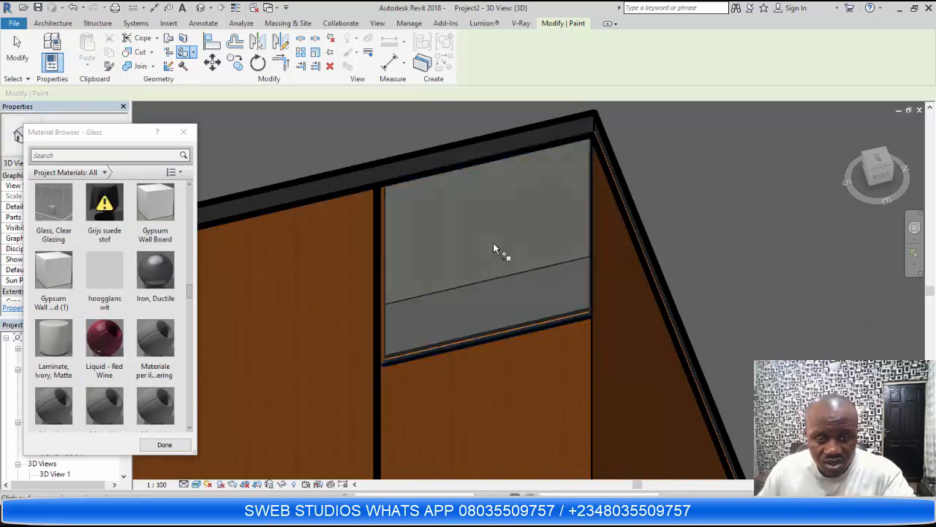
# - Paint the upper compartment's inner faces with Oak Flooring and close the material list
pyautogui.click(165, 445)
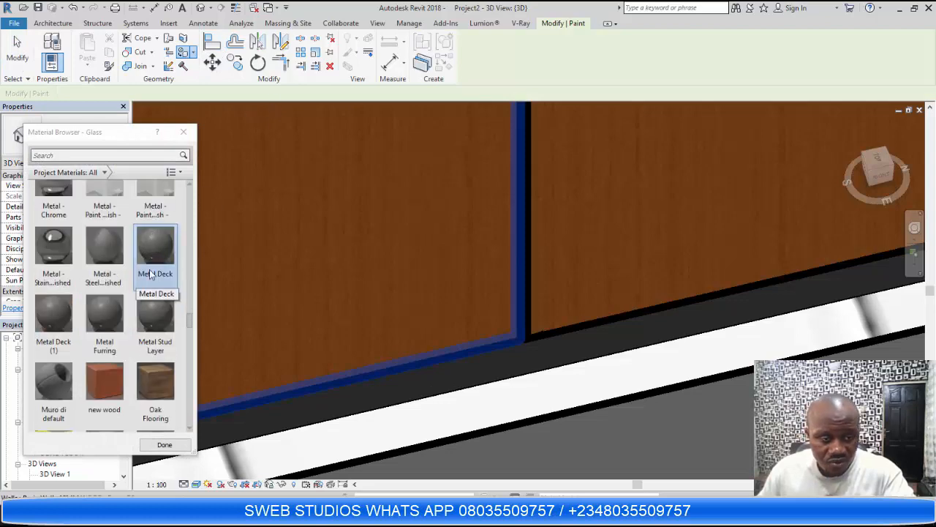
pyautogui.click(155, 380)
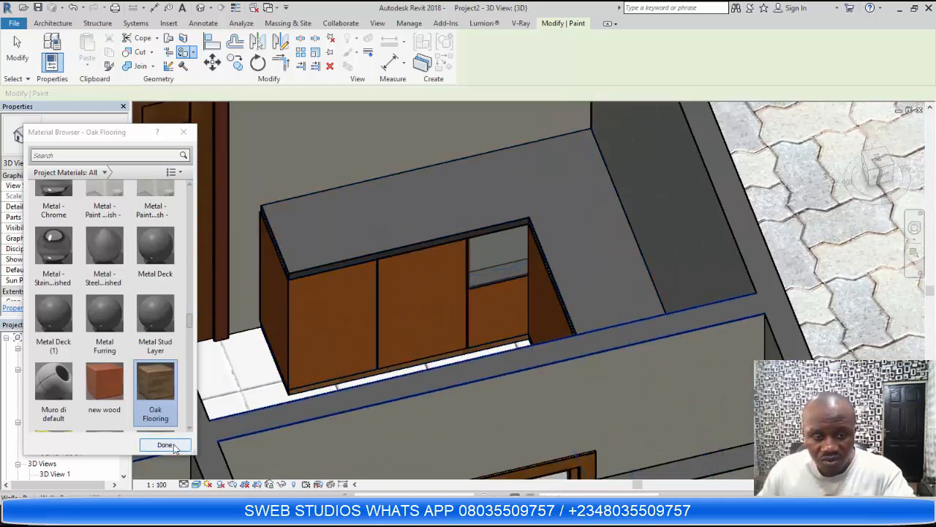
pyautogui.click(500, 265)
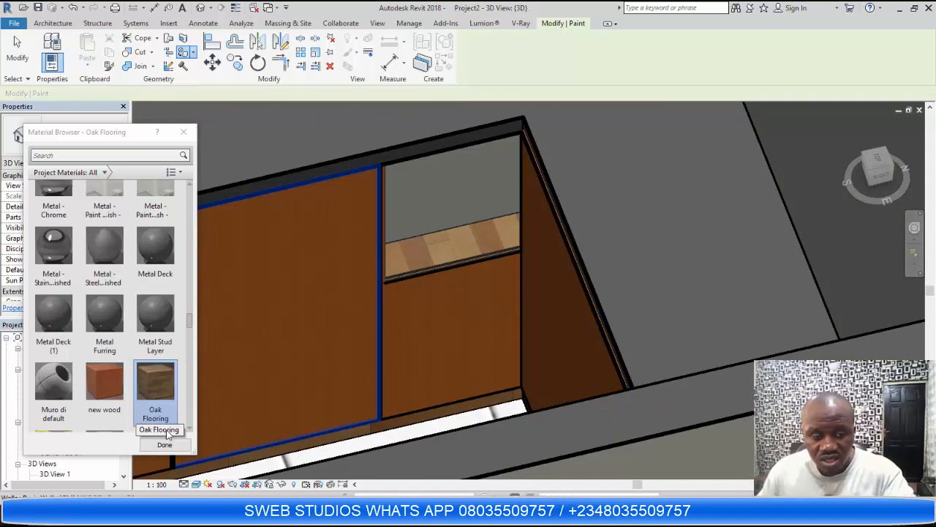
pyautogui.click(165, 445)
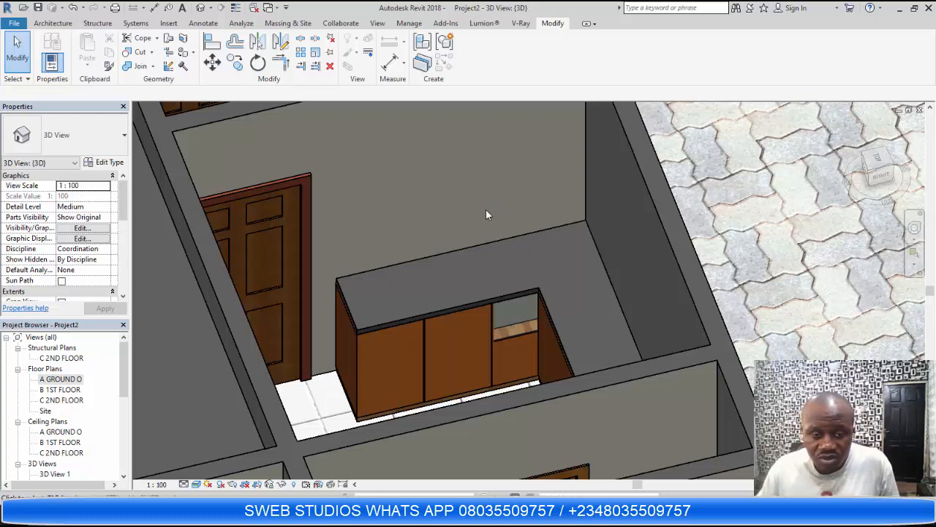
# - Draw a tall backing wall behind the cabinet in the ground floor plan
pyautogui.doubleClick(60, 379)
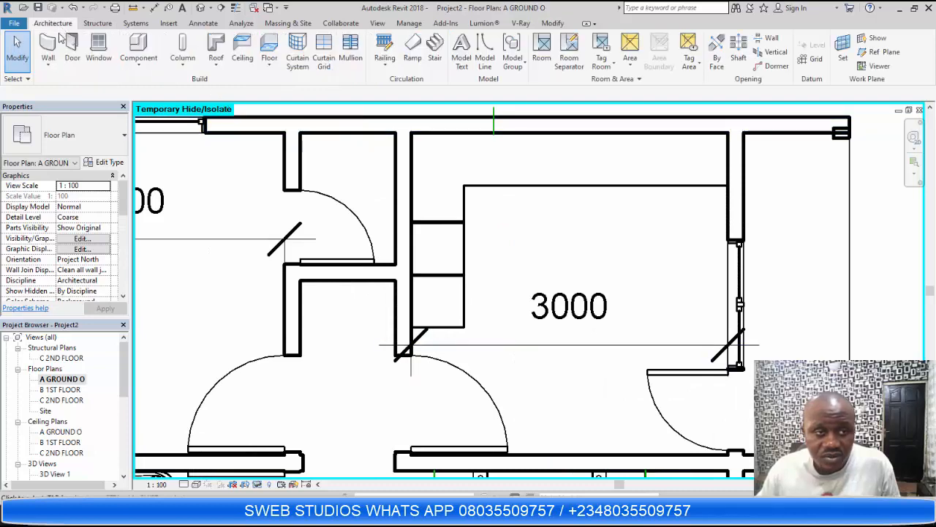
pyautogui.click(57, 52)
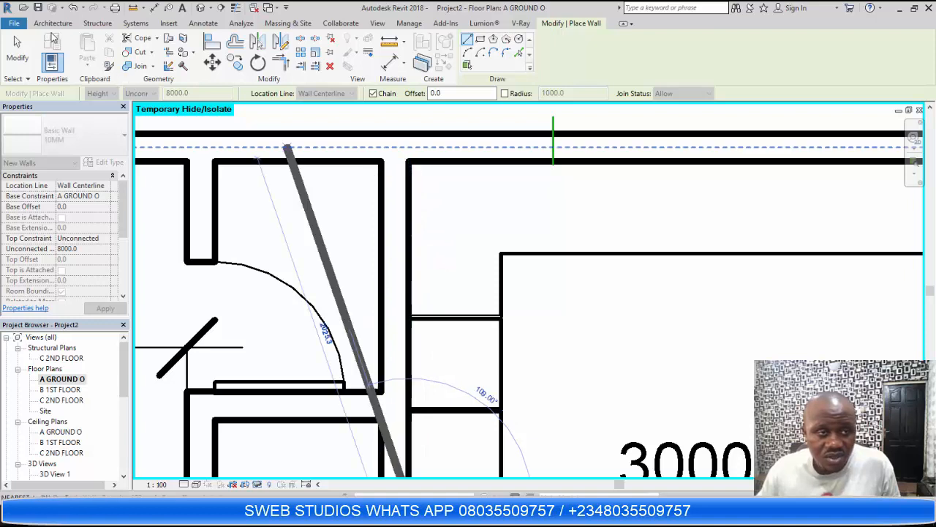
pyautogui.click(65, 24)
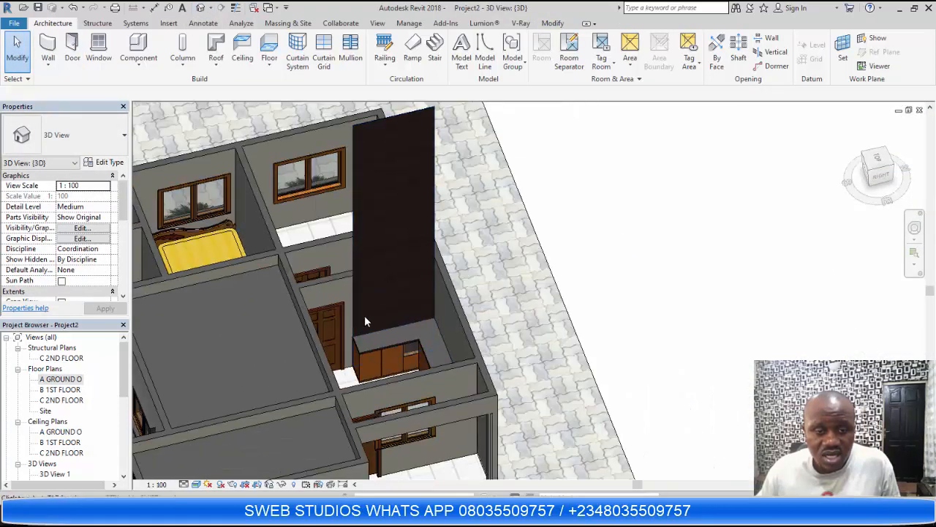
pyautogui.click(364, 322)
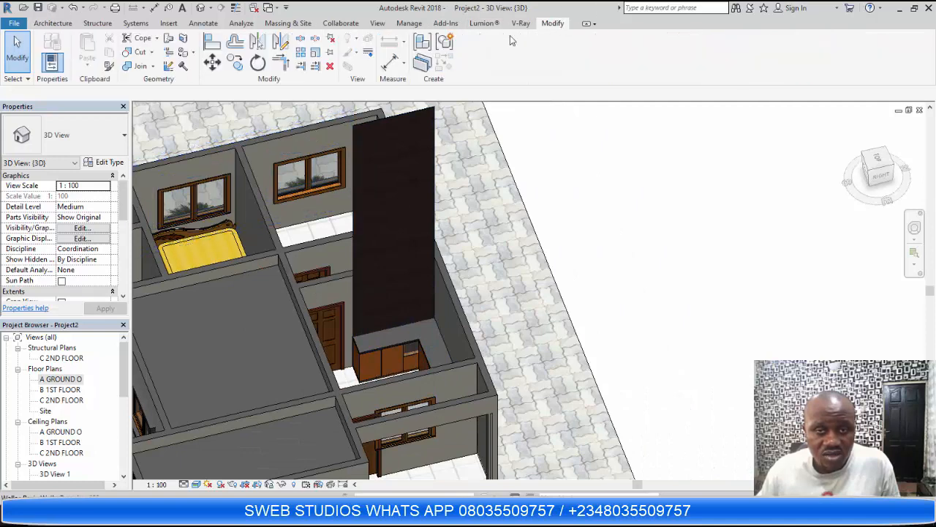